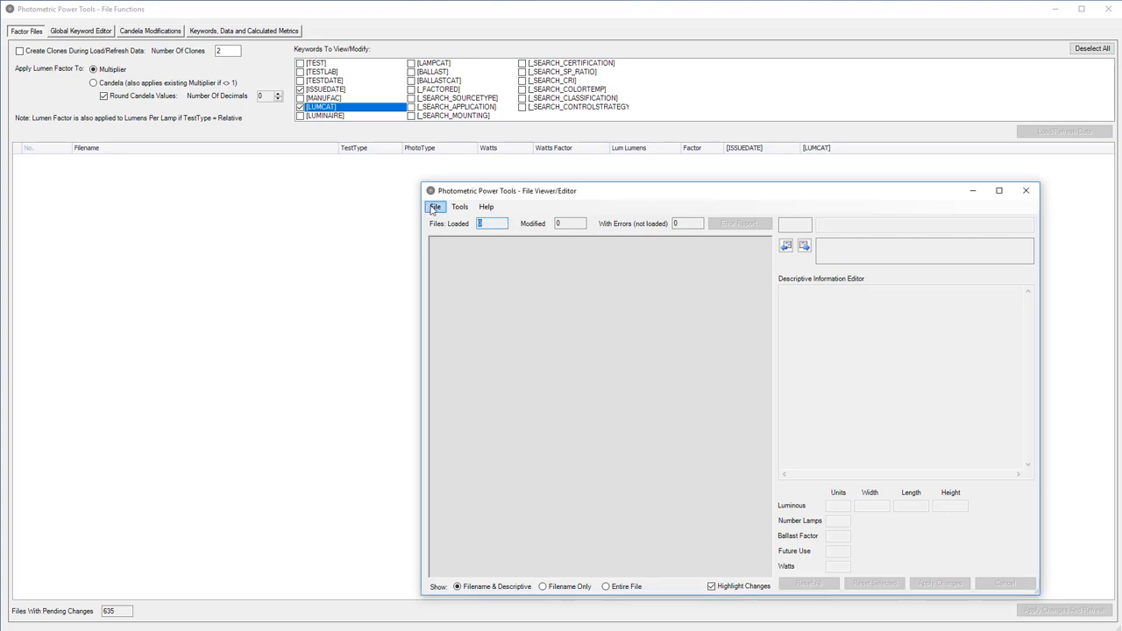
Step: Load the 612 IES files from the BELLA VISTA folder into the File Viewer/Editor
left_click(435, 206)
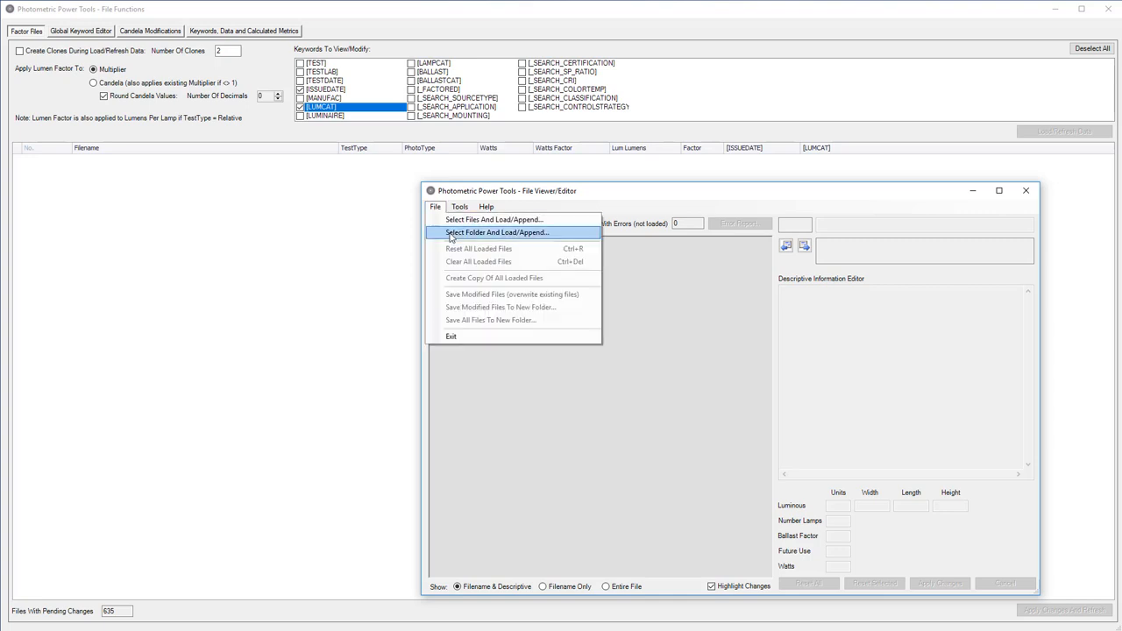
left_click(497, 233)
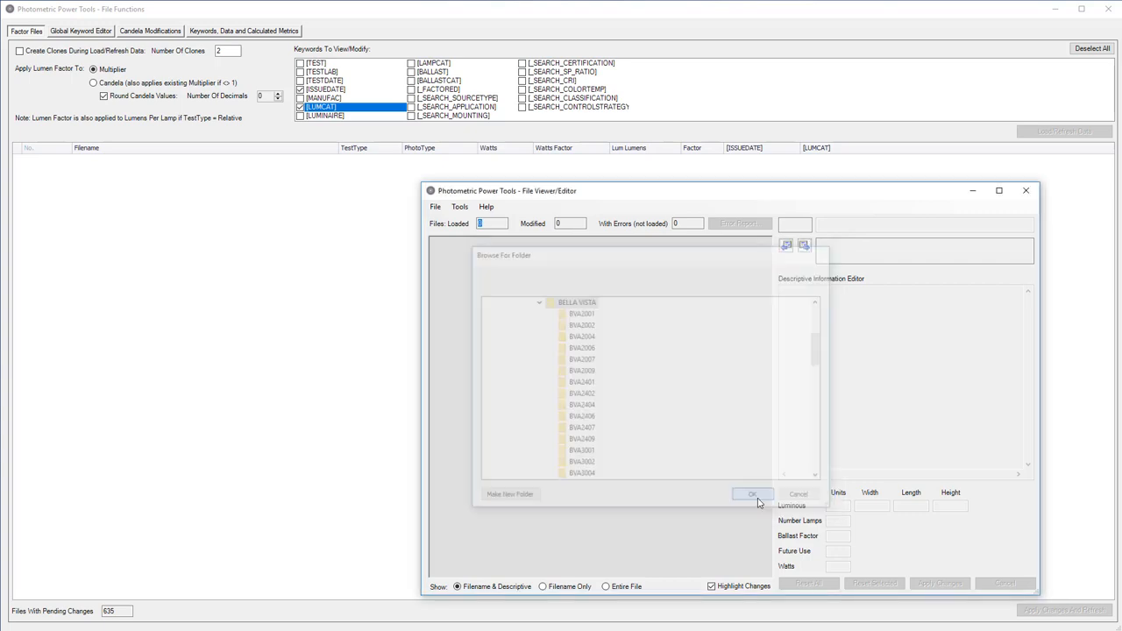
left_click(753, 493)
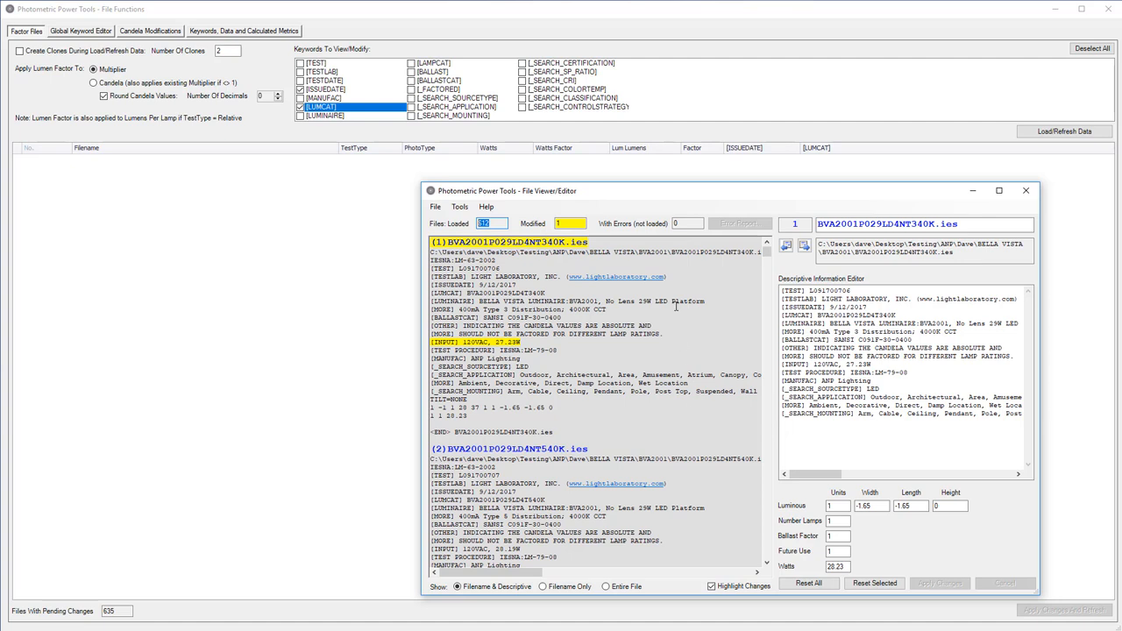
Step: Close the File Viewer/Editor to return to the empty Factor Files table
left_click(1025, 190)
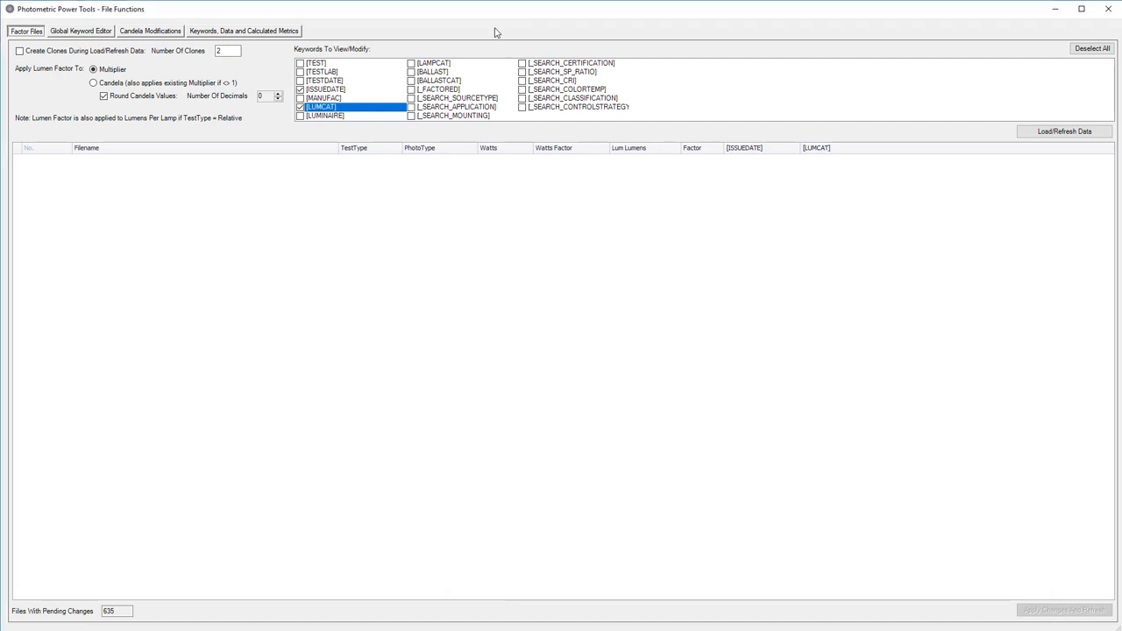
mouse_move(474, 31)
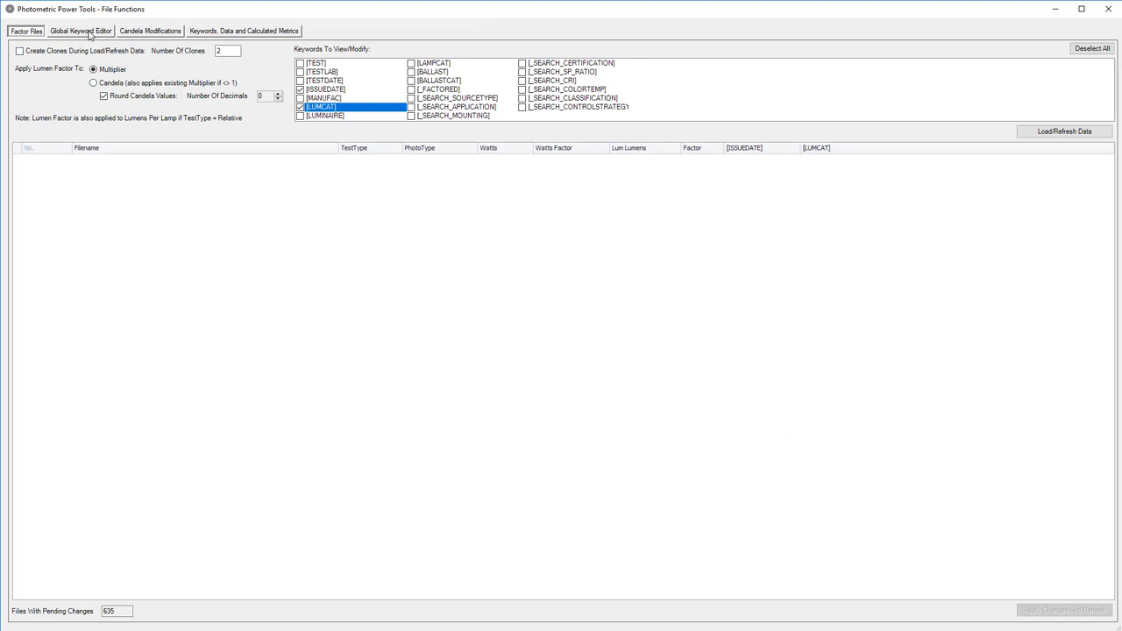
mouse_move(138, 64)
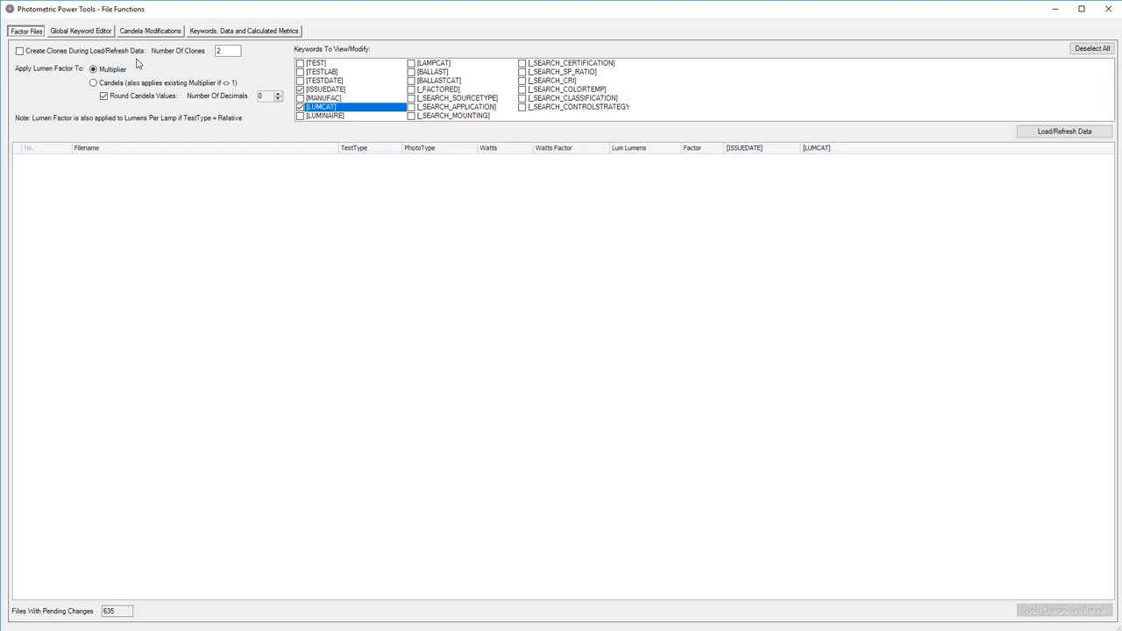
mouse_move(138, 78)
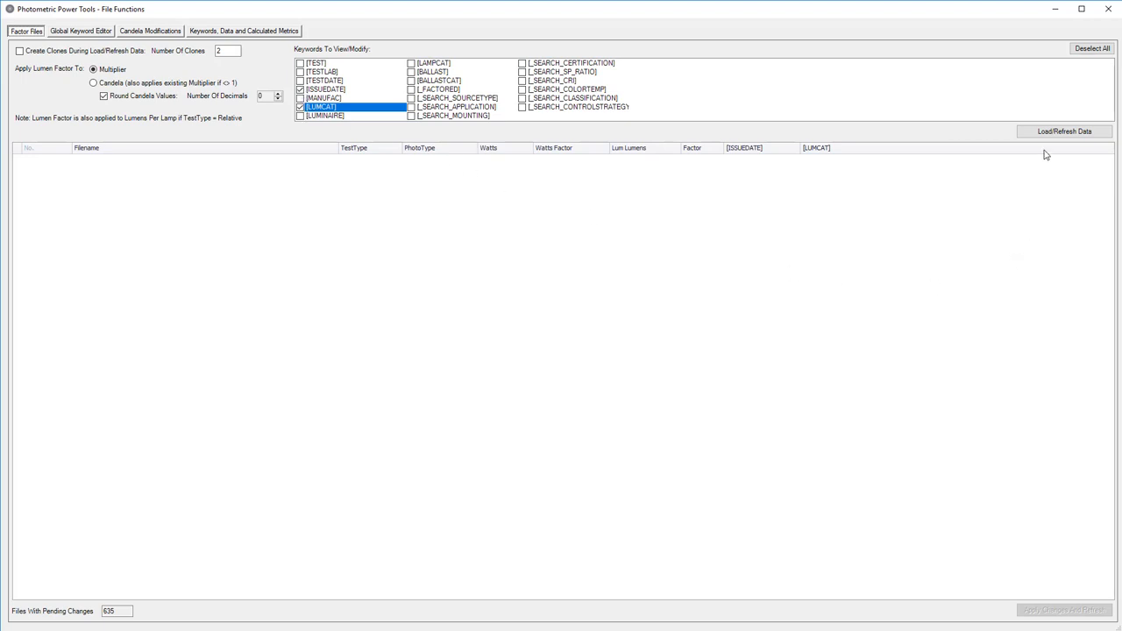
Step: Factor all files with watts factor 1.01 and issue date 2/7/19, and apply the changes
left_click(1064, 131)
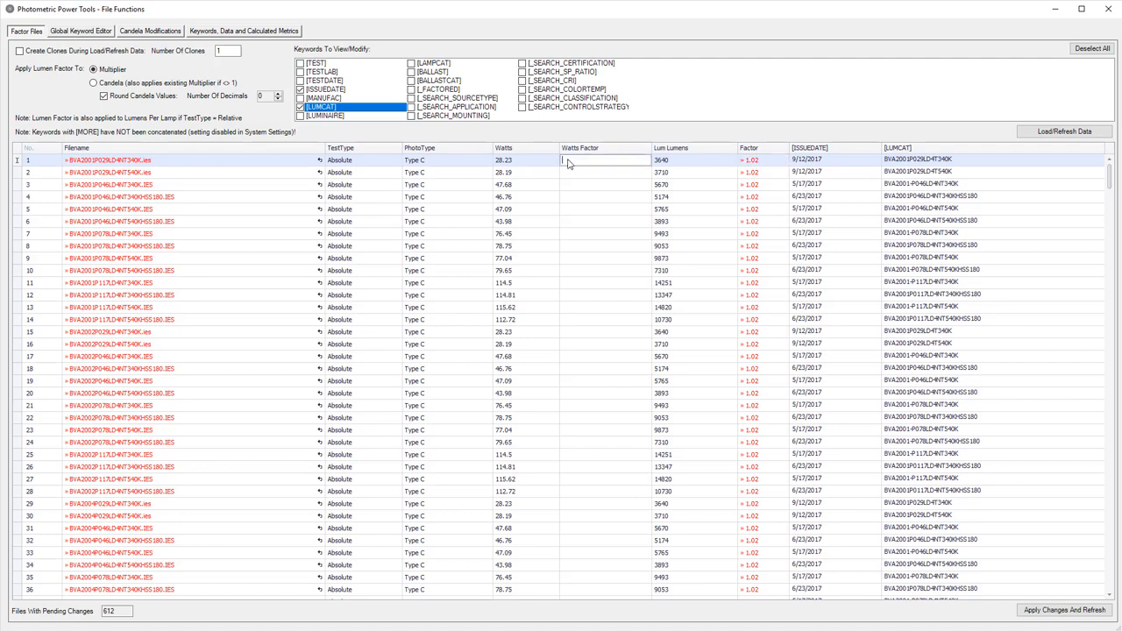
type("1.01")
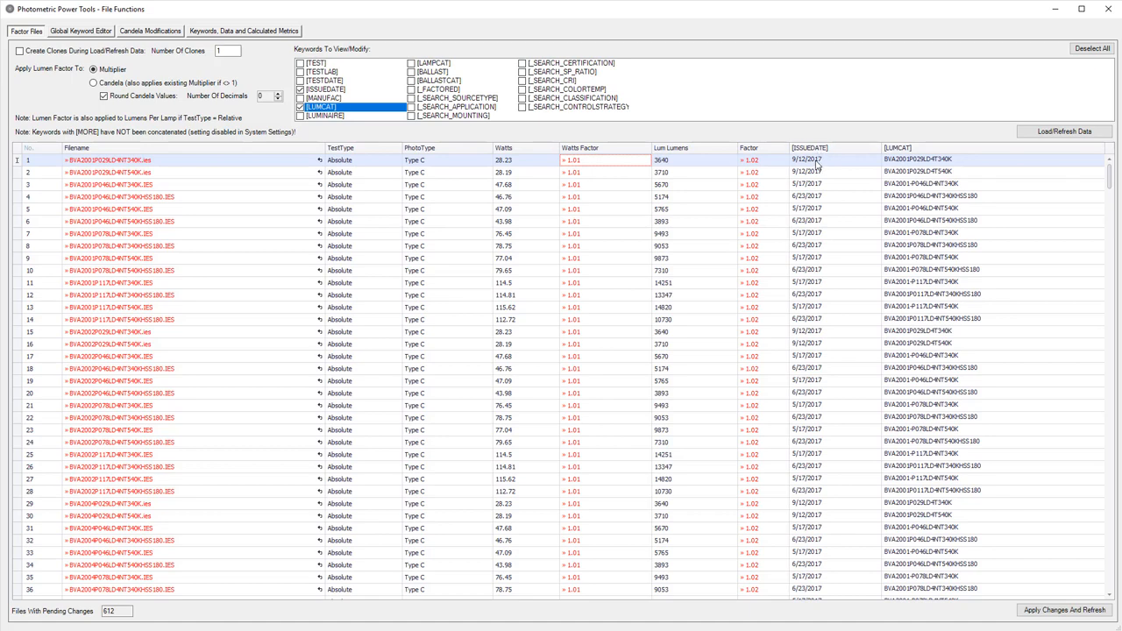
left_click(807, 160)
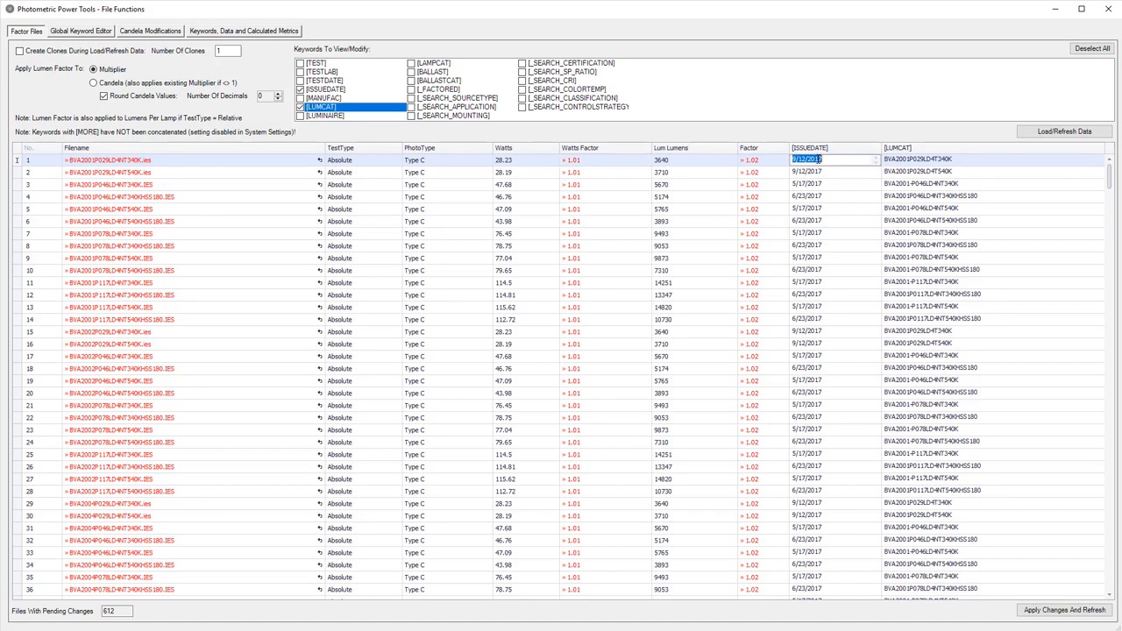
type("2/7/19")
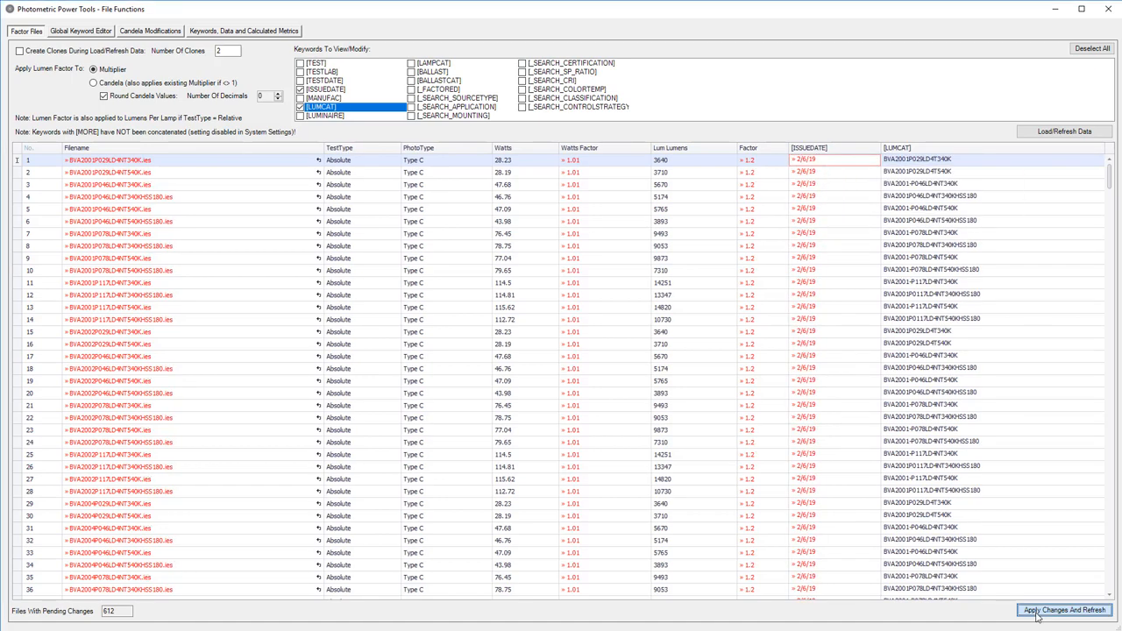
left_click(1065, 609)
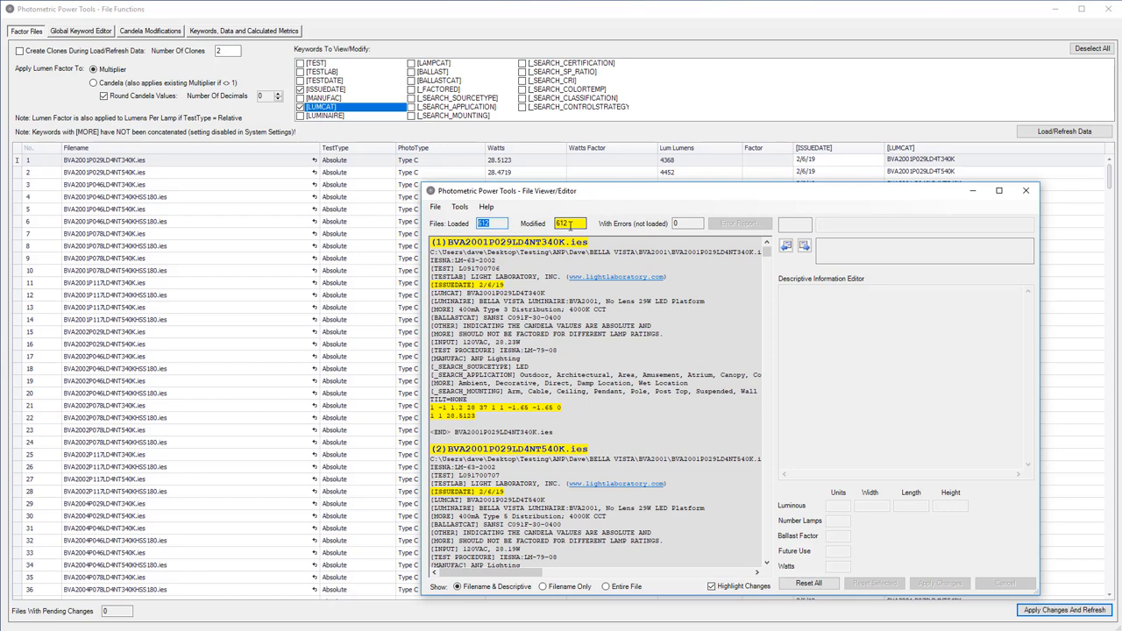
Step: Save the modified files over the existing originals
left_click(436, 207)
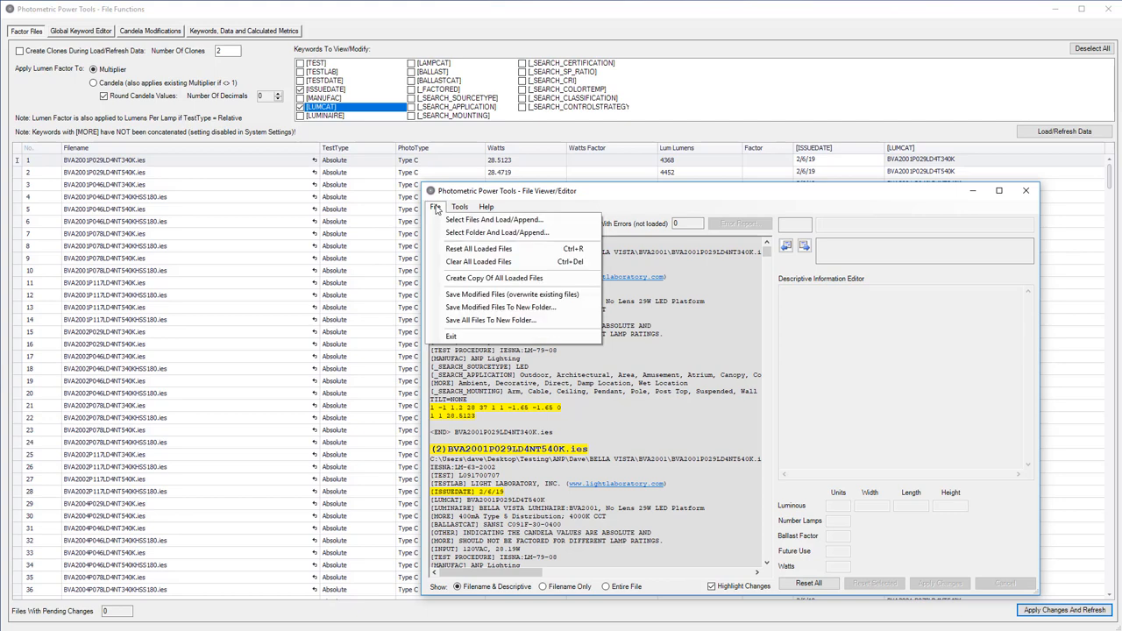
mouse_move(513, 294)
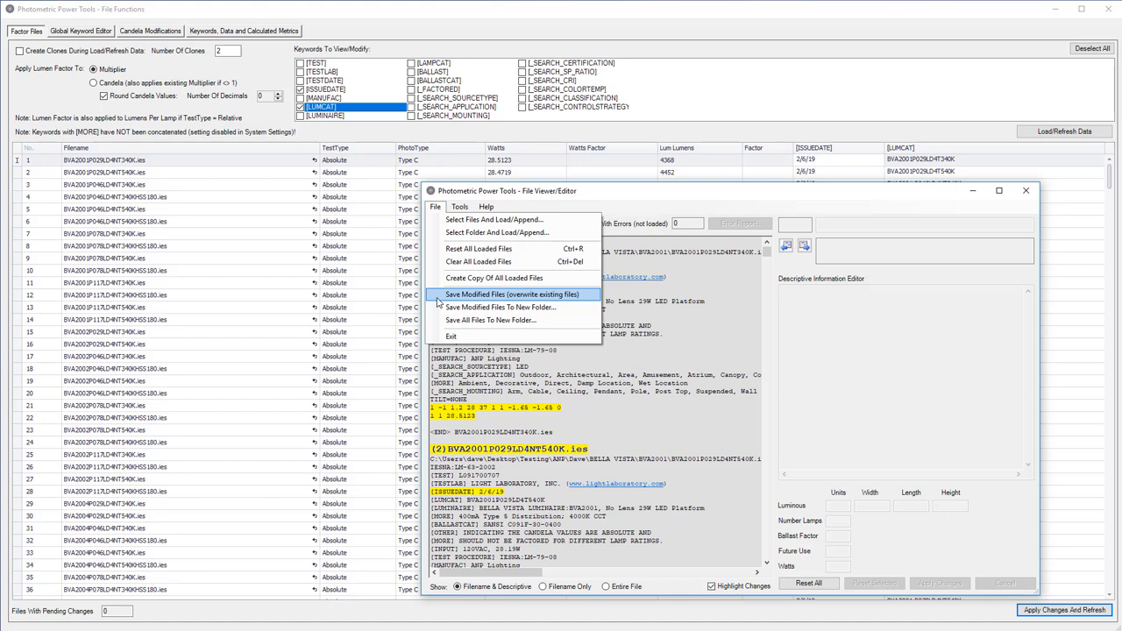
left_click(513, 293)
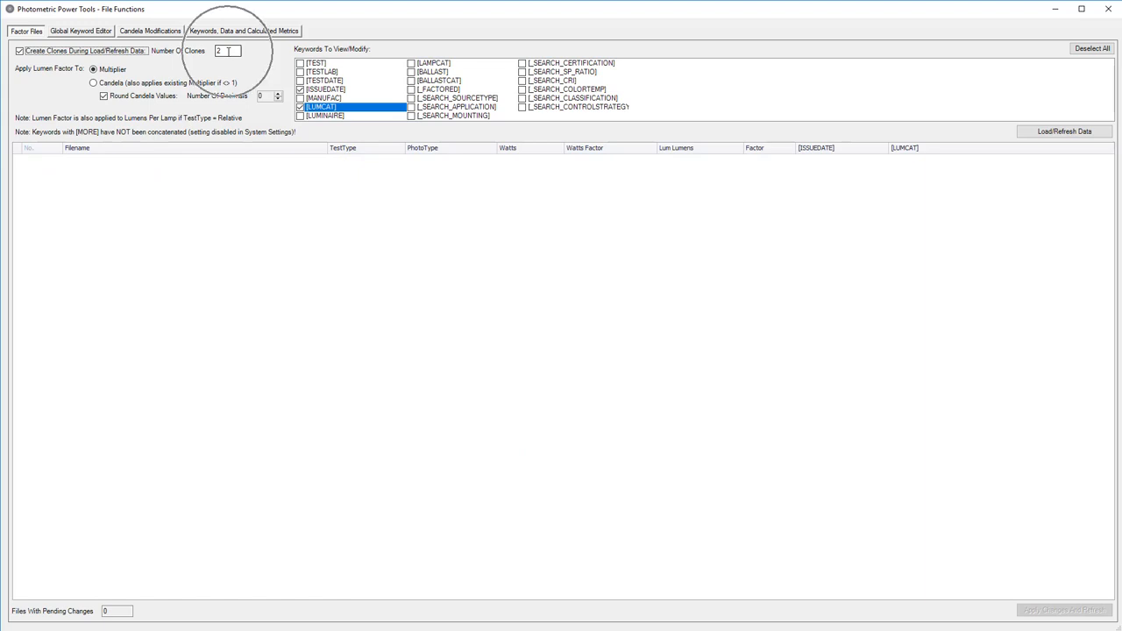
Step: Reload with two clones per file, giving first clones watts factor 1.01 and second clones 1.02
left_click(1064, 130)
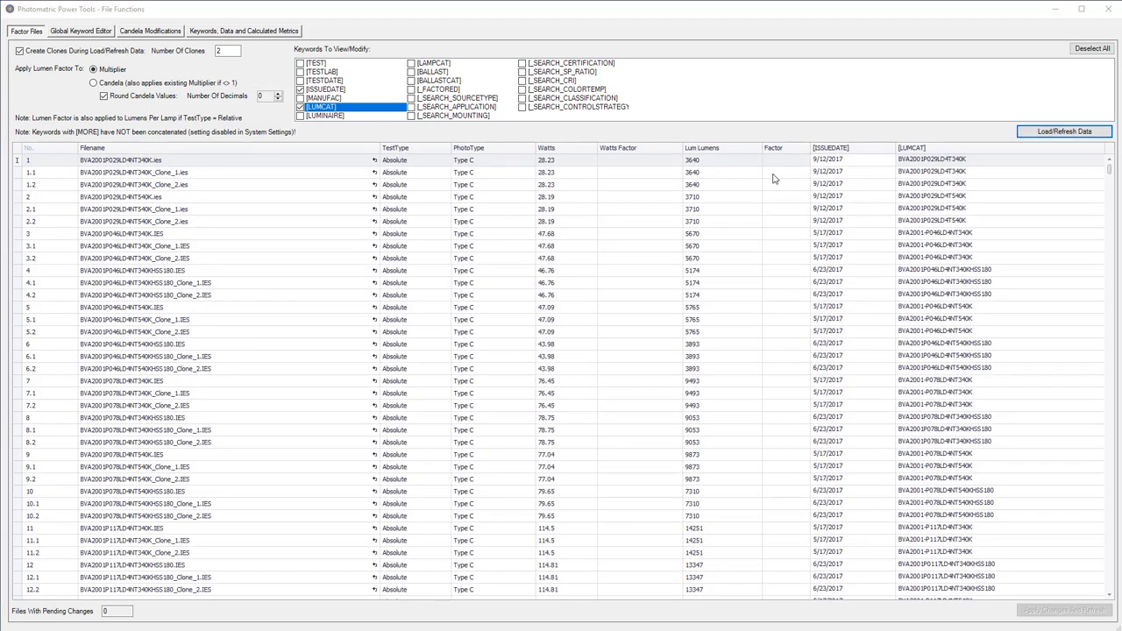
left_click(780, 172)
type("1.02")
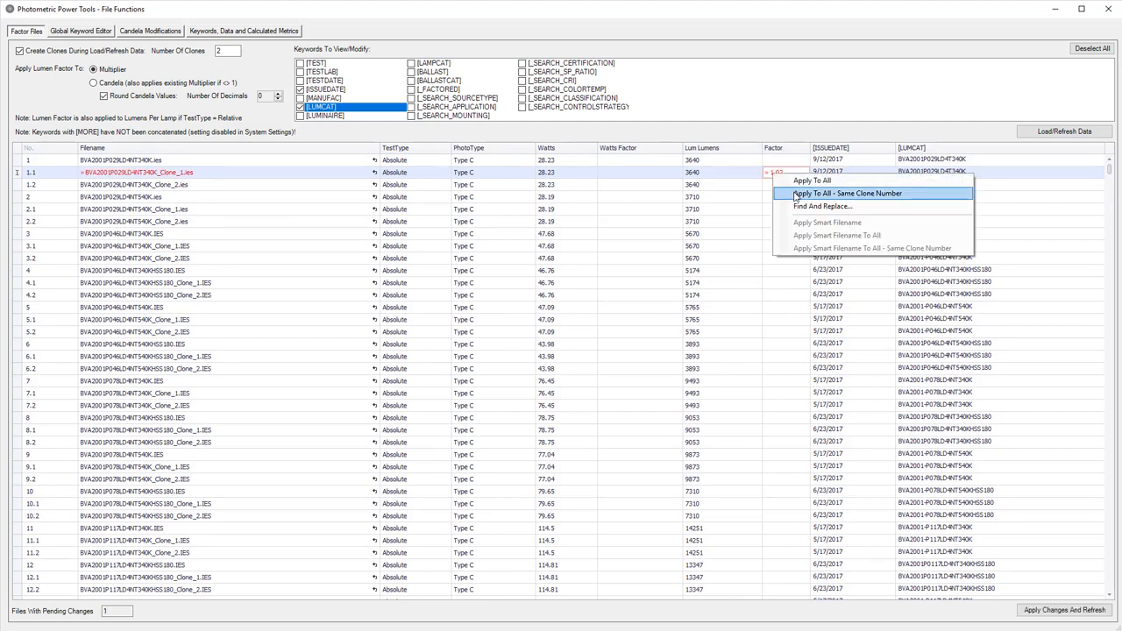
left_click(845, 193)
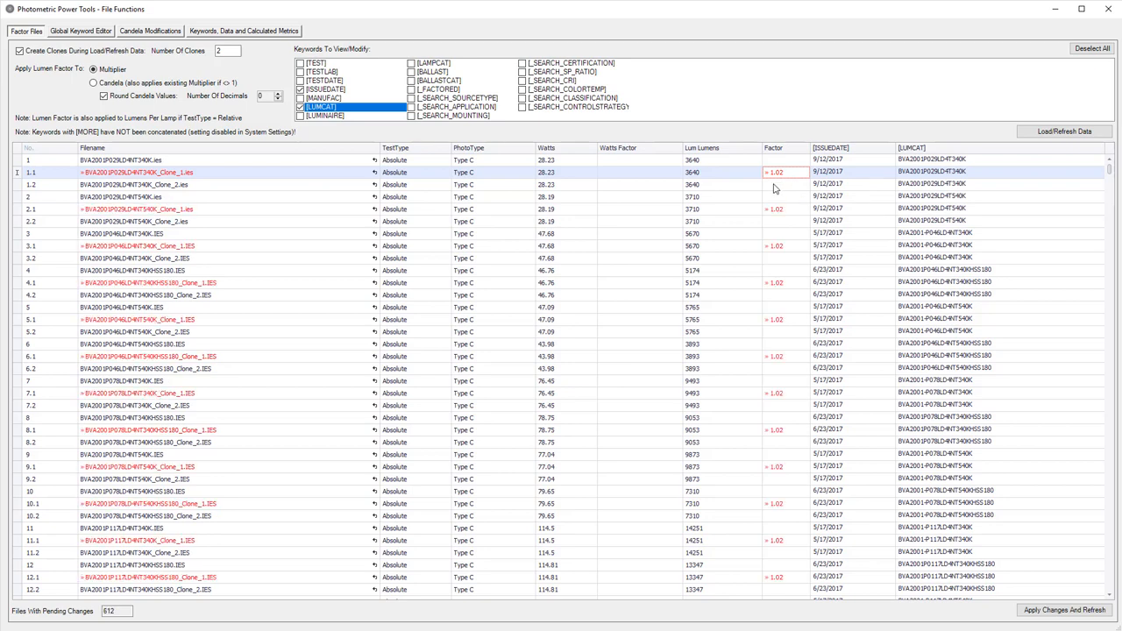
right_click(778, 185)
type("1.03")
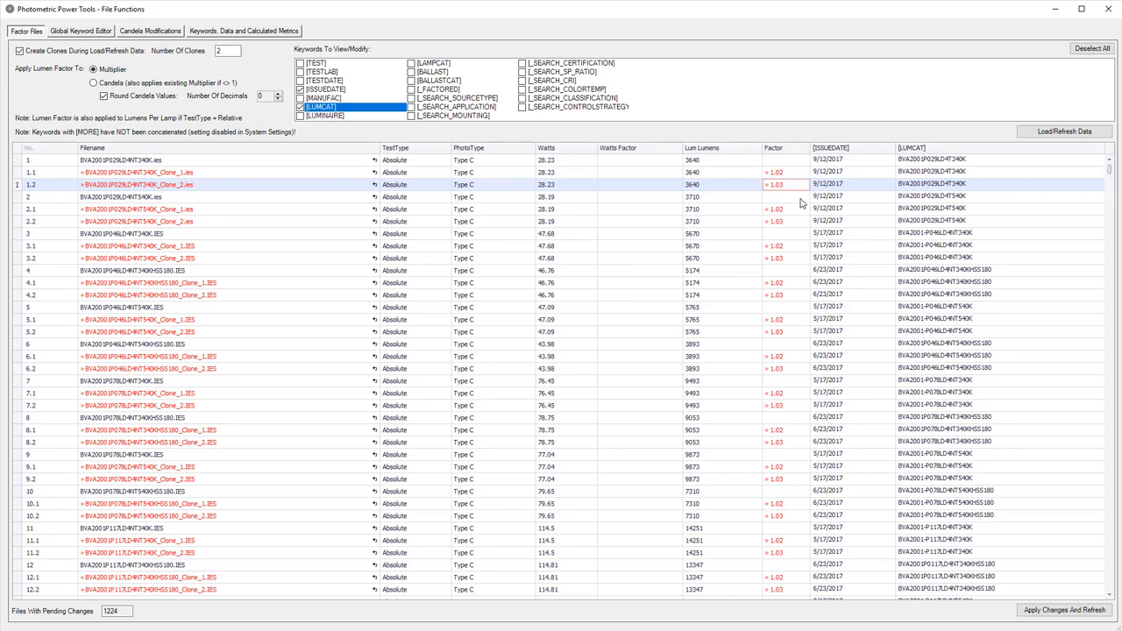
mouse_move(637, 184)
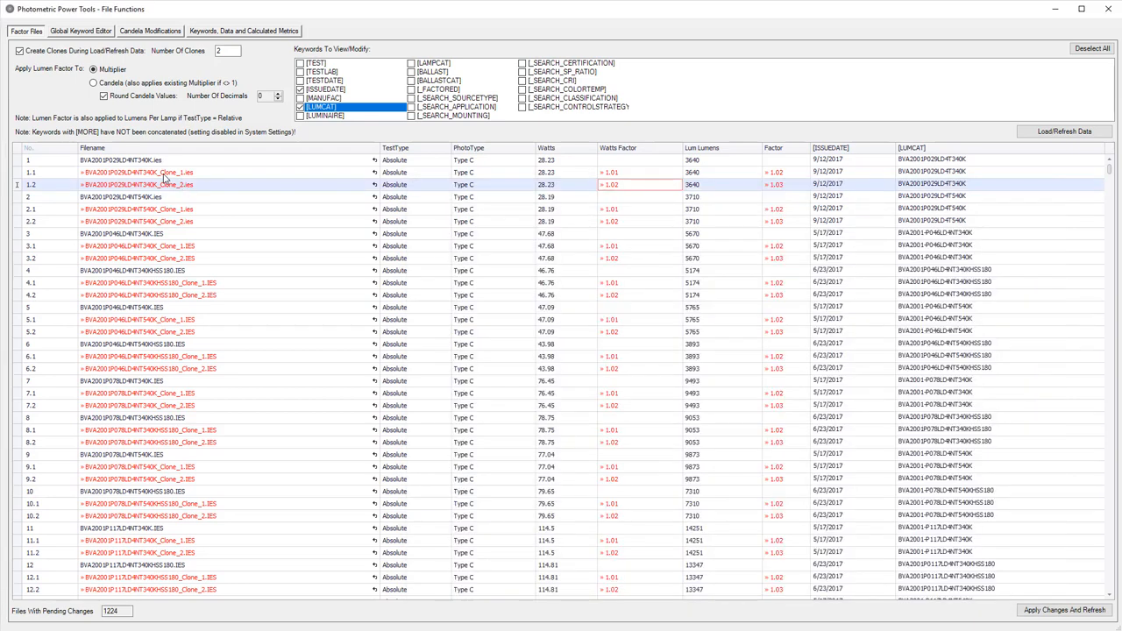
Step: Apply smart file names to all Clone_1 files and then all Clone_2 files
right_click(135, 172)
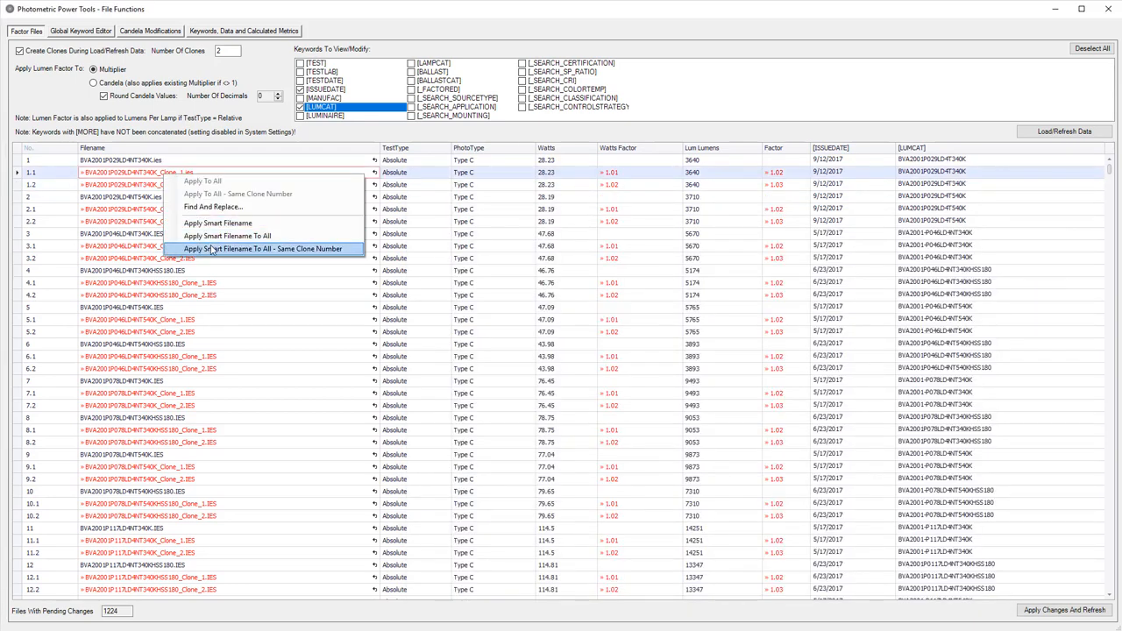
left_click(268, 249)
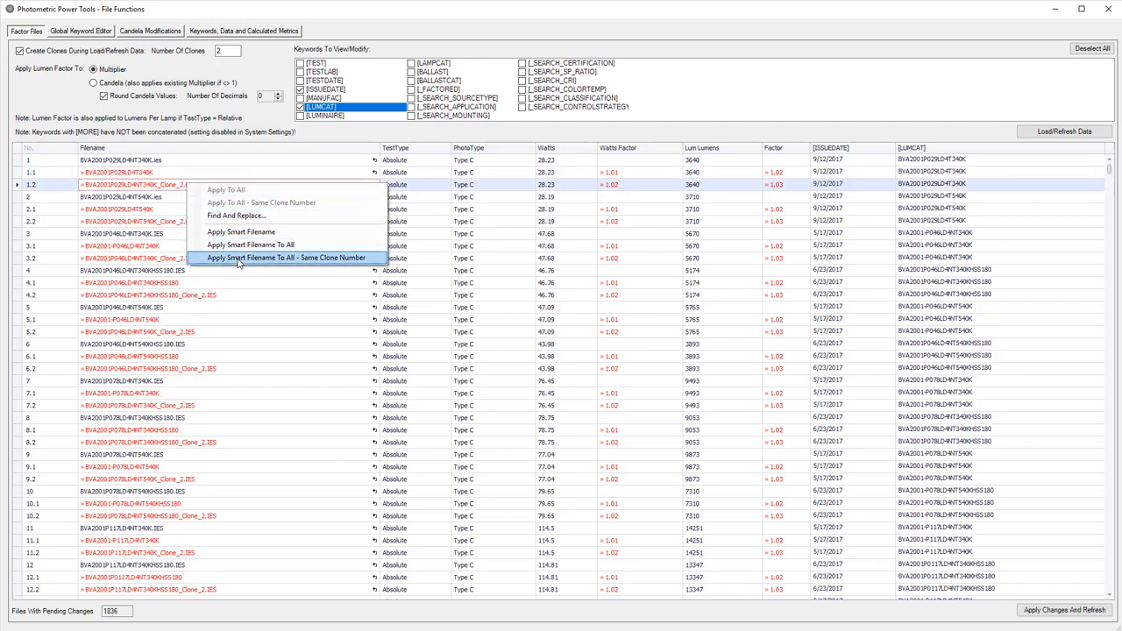
left_click(288, 257)
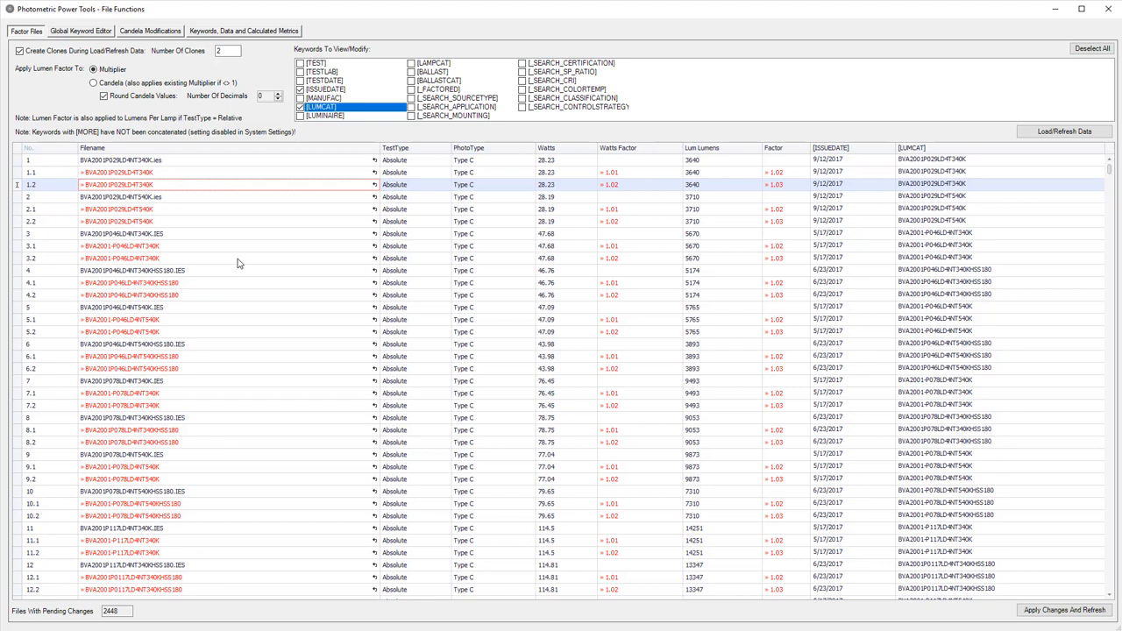
mouse_move(428, 190)
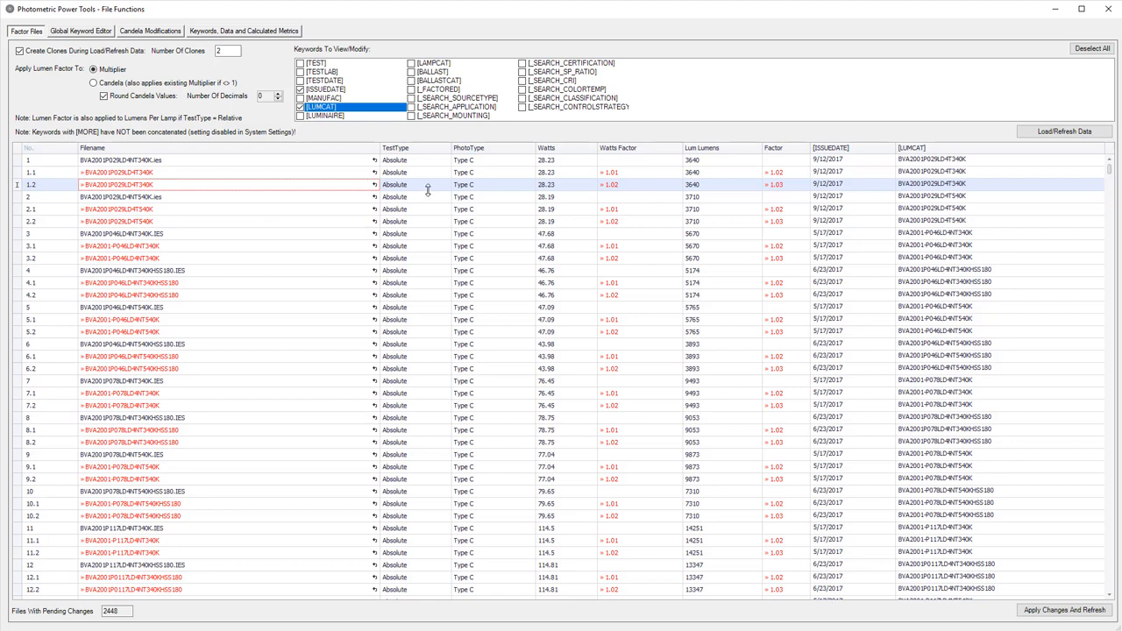
left_click(444, 184)
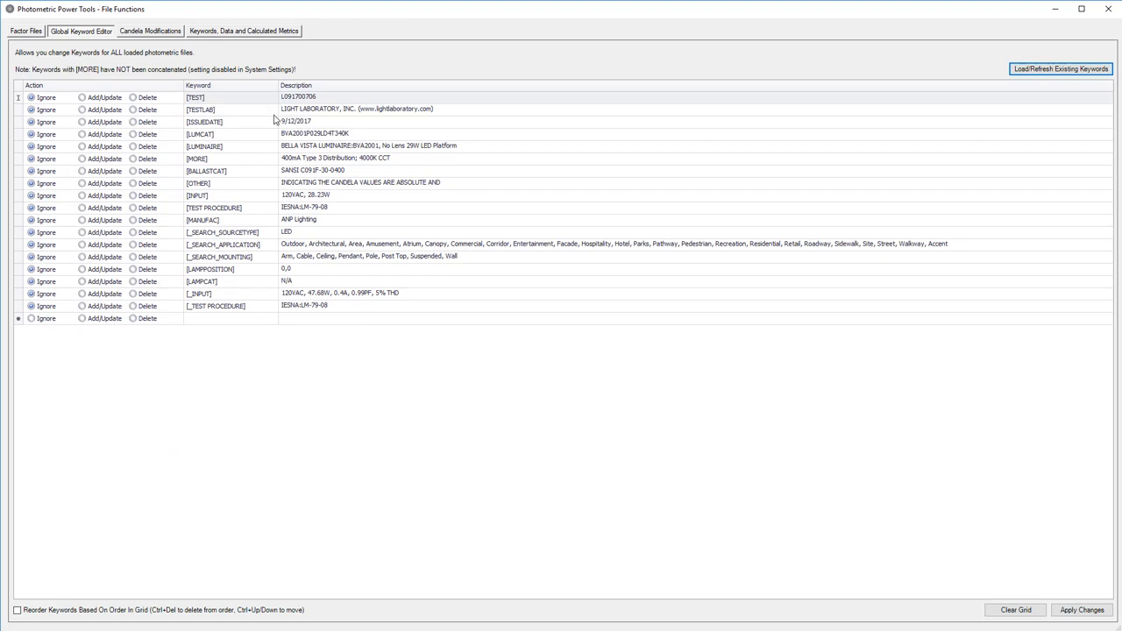
mouse_move(264, 132)
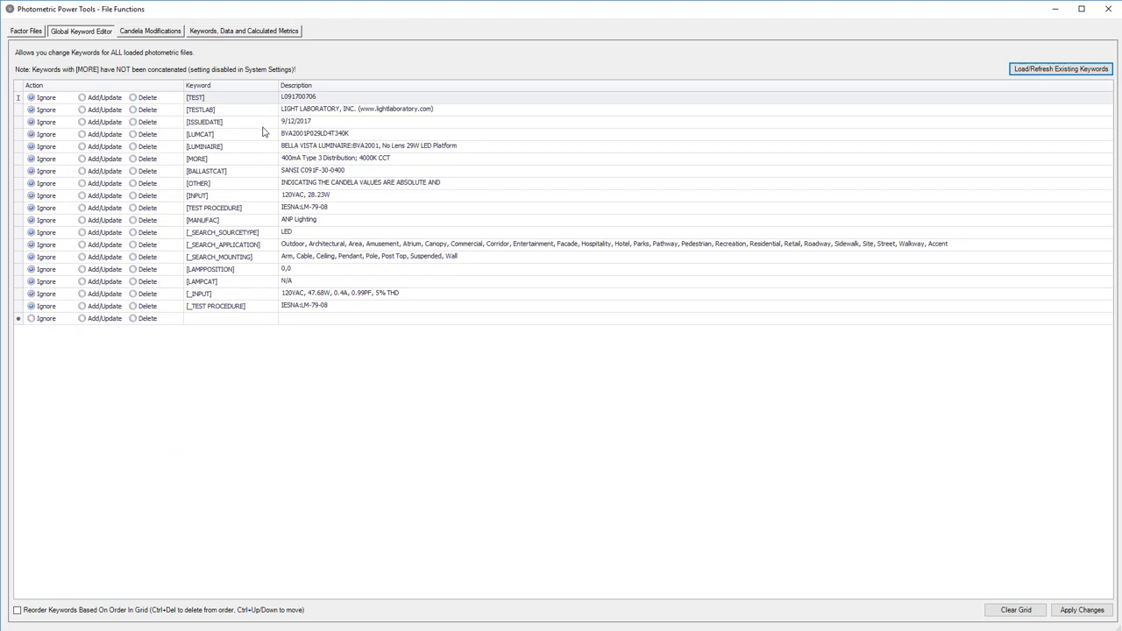
Step: Set the [MANUFAC] keyword to 'ANP Lighting up the world' in all files, then start a custom keyword row
type("up the world")
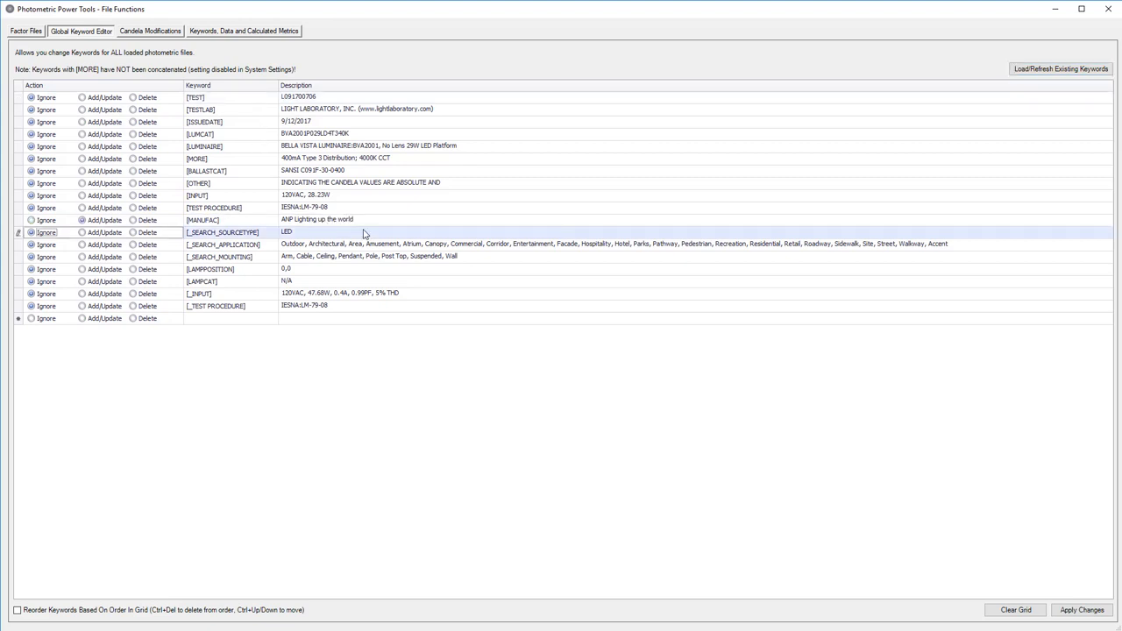
left_click(81, 221)
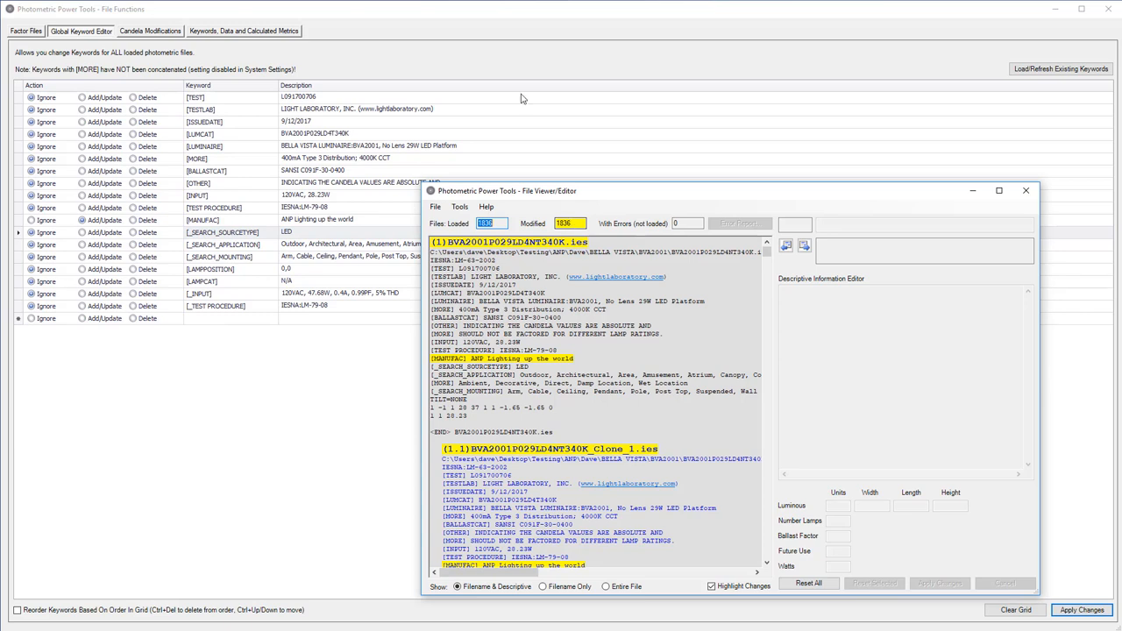
left_click(1026, 191)
type("[_MY CUSTOM KEYWO")
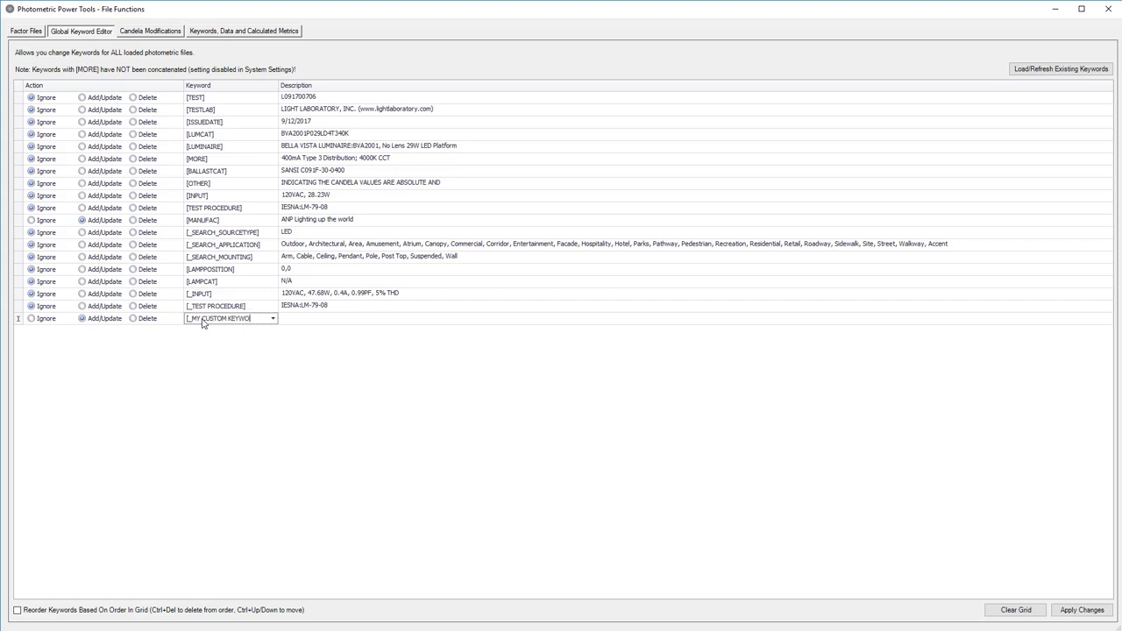
left_click(150, 31)
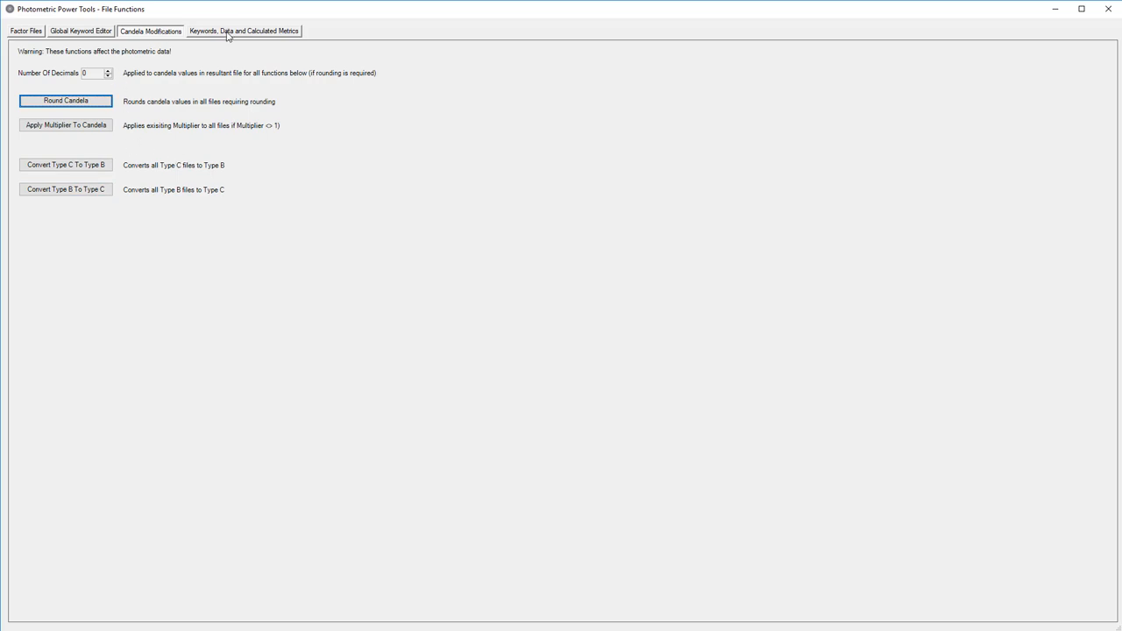
Step: Tabulate Units, Width, Height and [ISSUEDATE] metrics for every loaded file
left_click(244, 31)
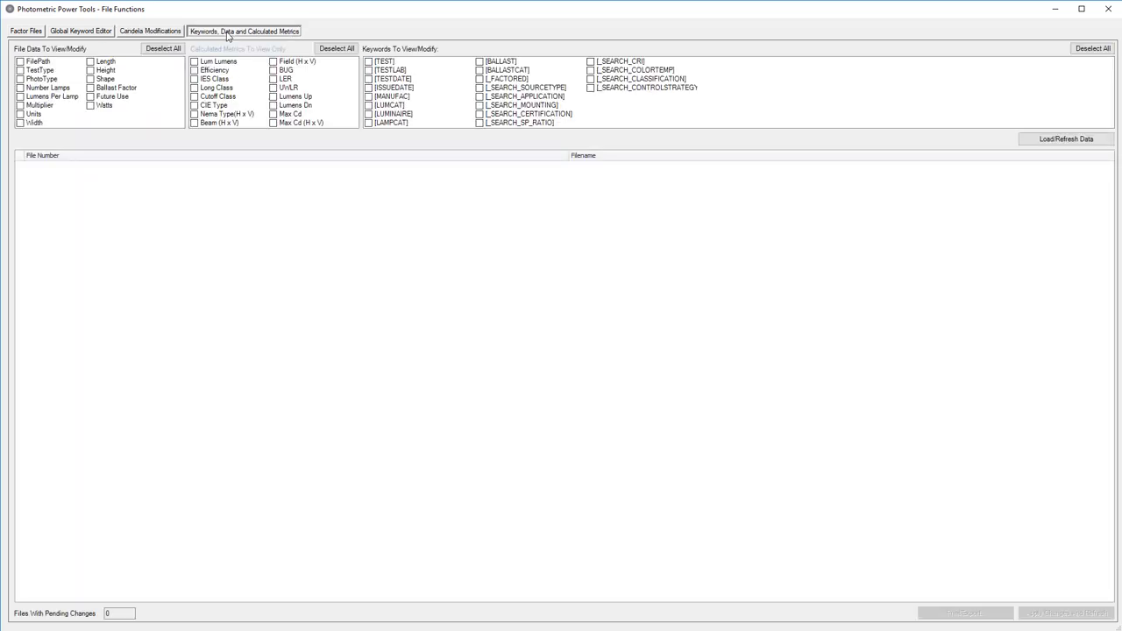
left_click(33, 114)
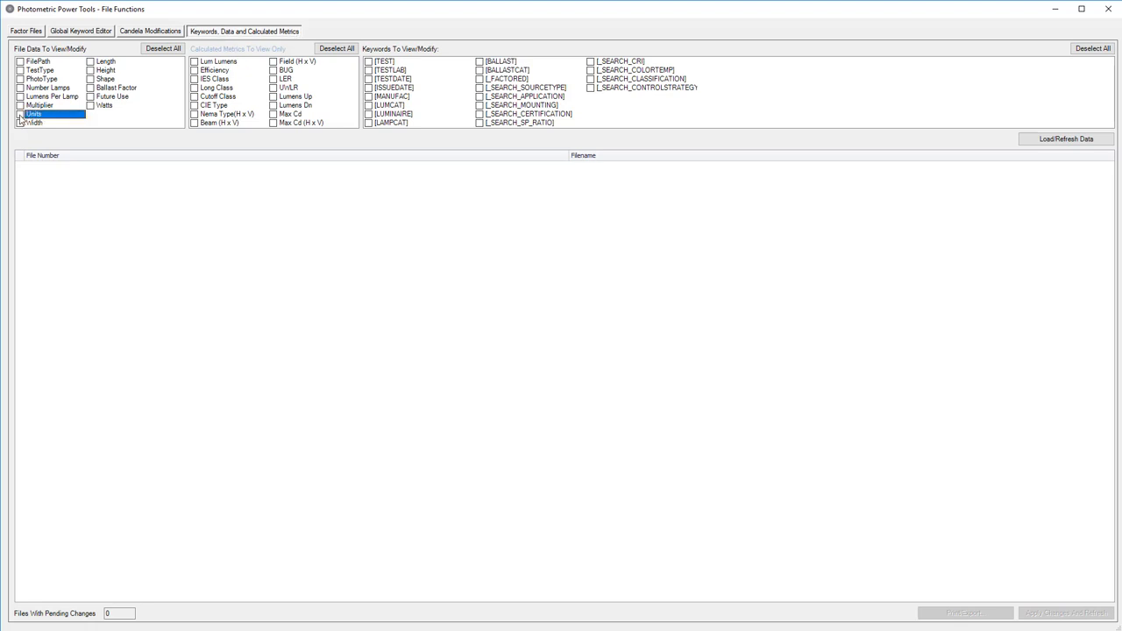
left_click(105, 60)
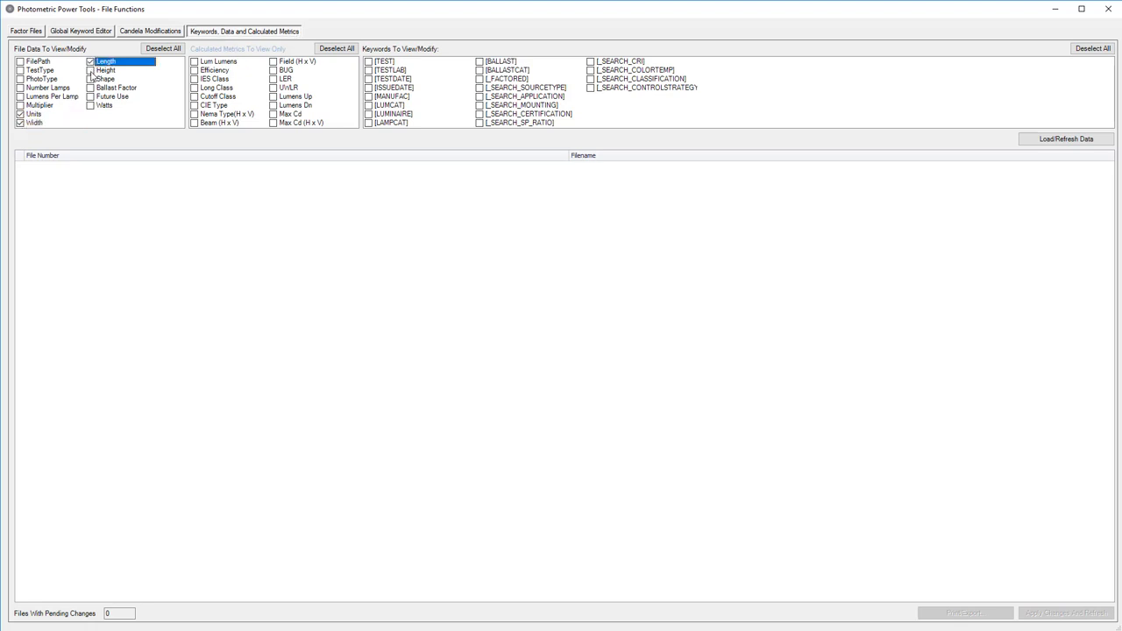
left_click(91, 70)
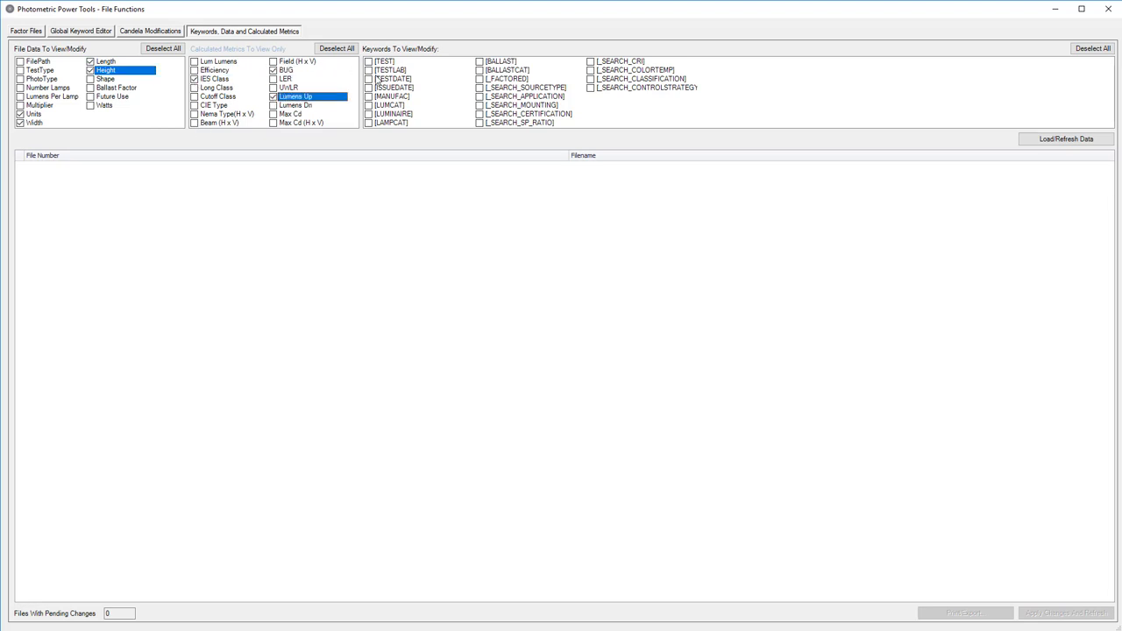
left_click(1066, 138)
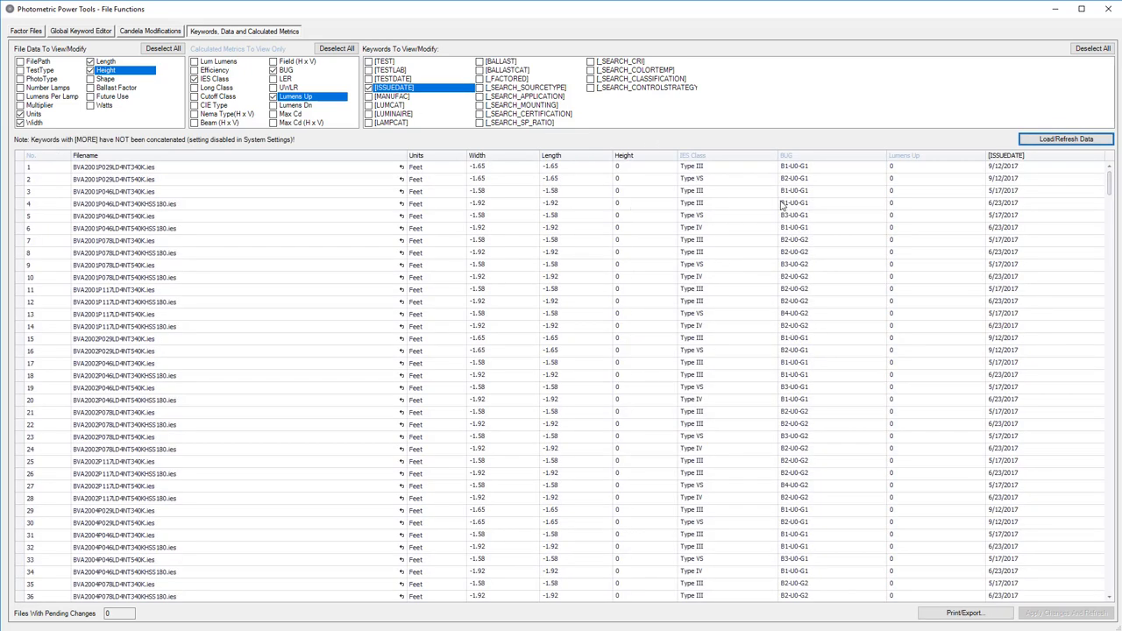
left_click(829, 166)
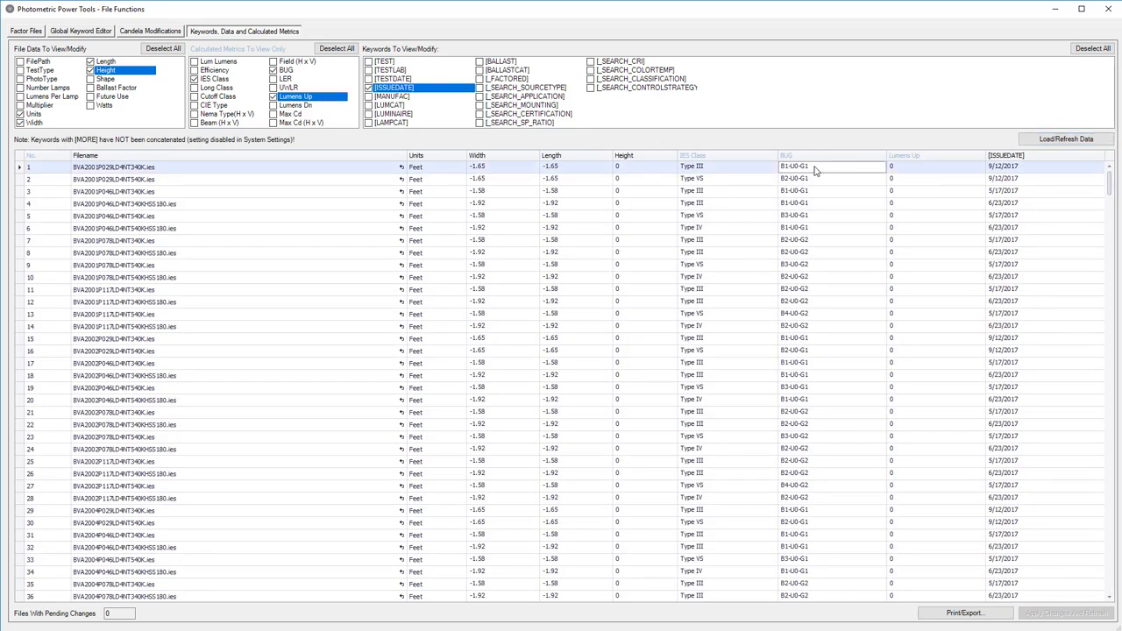